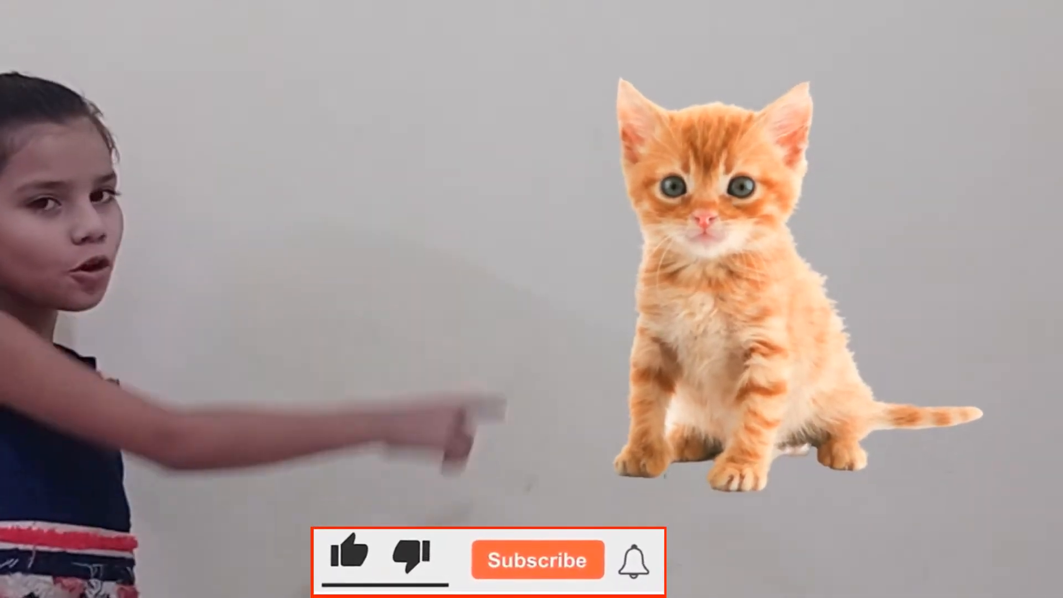
{"action": "left_click", "coordinate": [352, 560]}
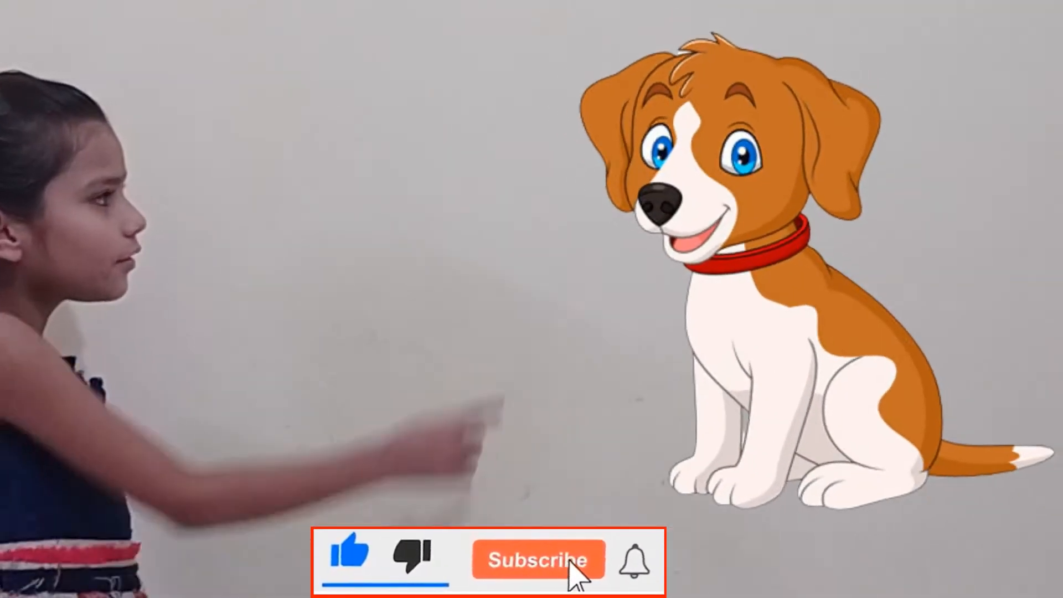
{"action": "left_click", "coordinate": [539, 560]}
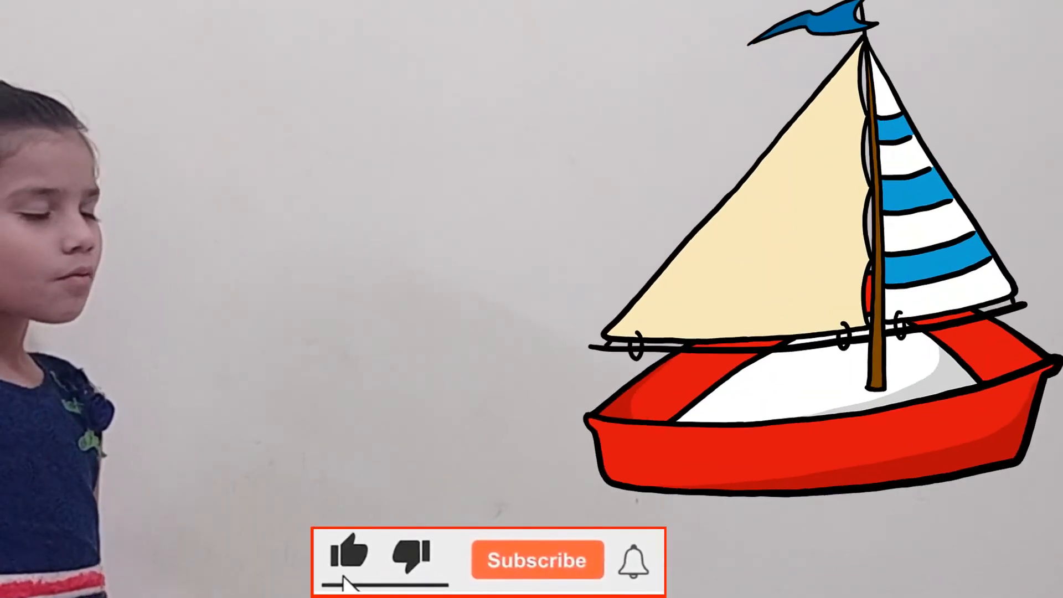
{"action": "left_click", "coordinate": [537, 559]}
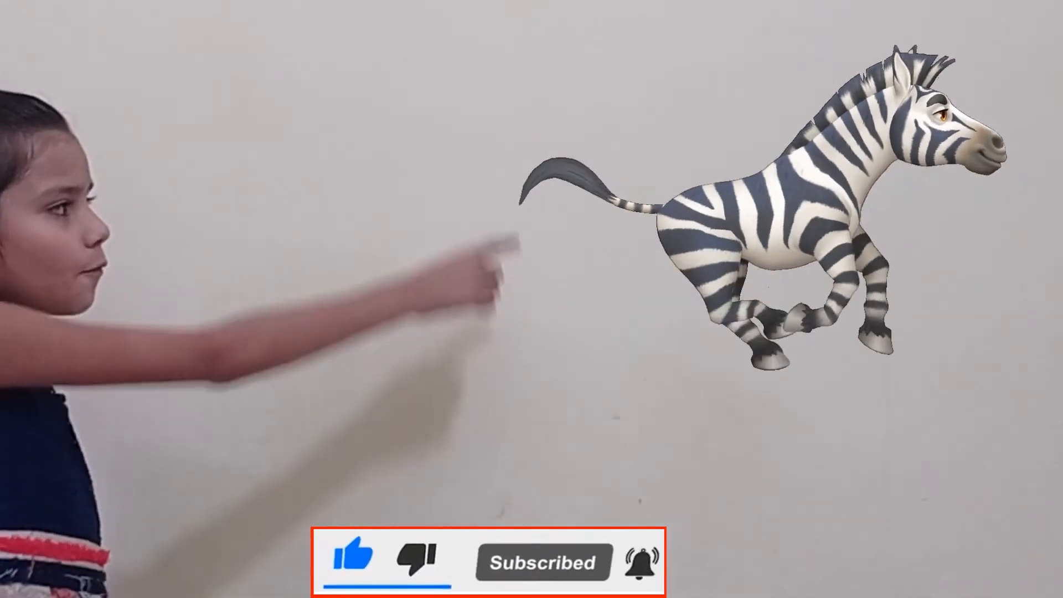
{"action": "left_click", "coordinate": [537, 561]}
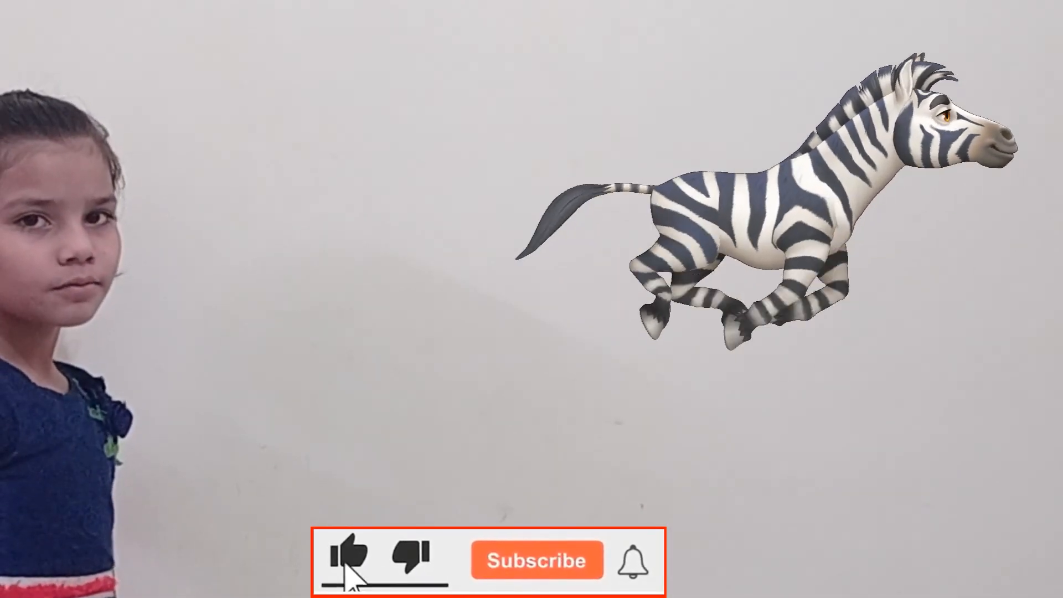